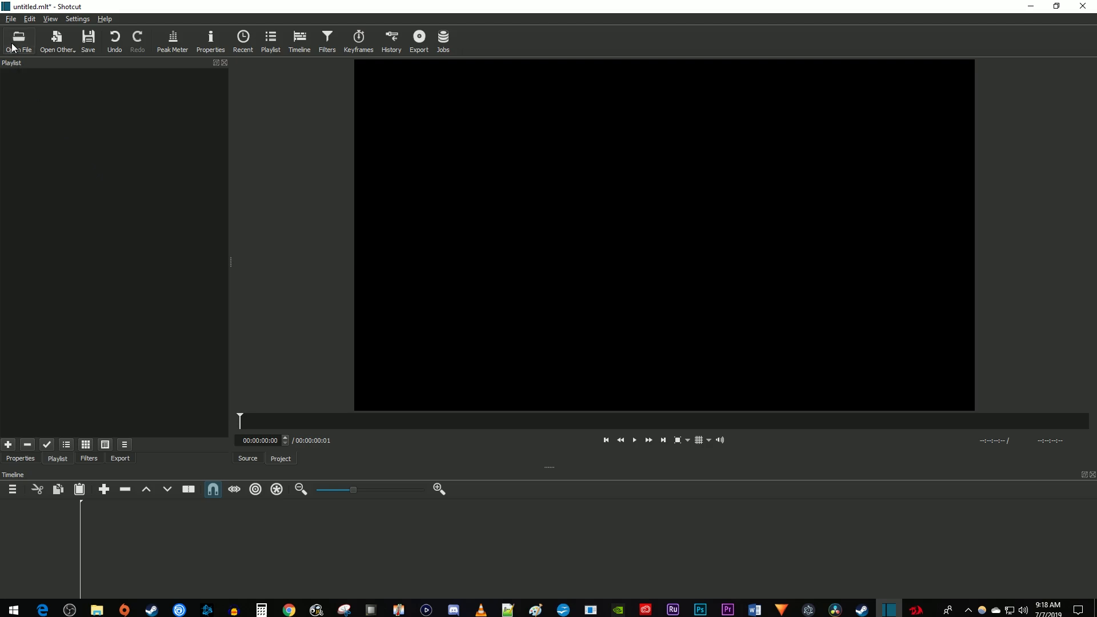
Load the 'Puppy - 4740' clip from the Stock Footage folder onto the video track.
click(18, 39)
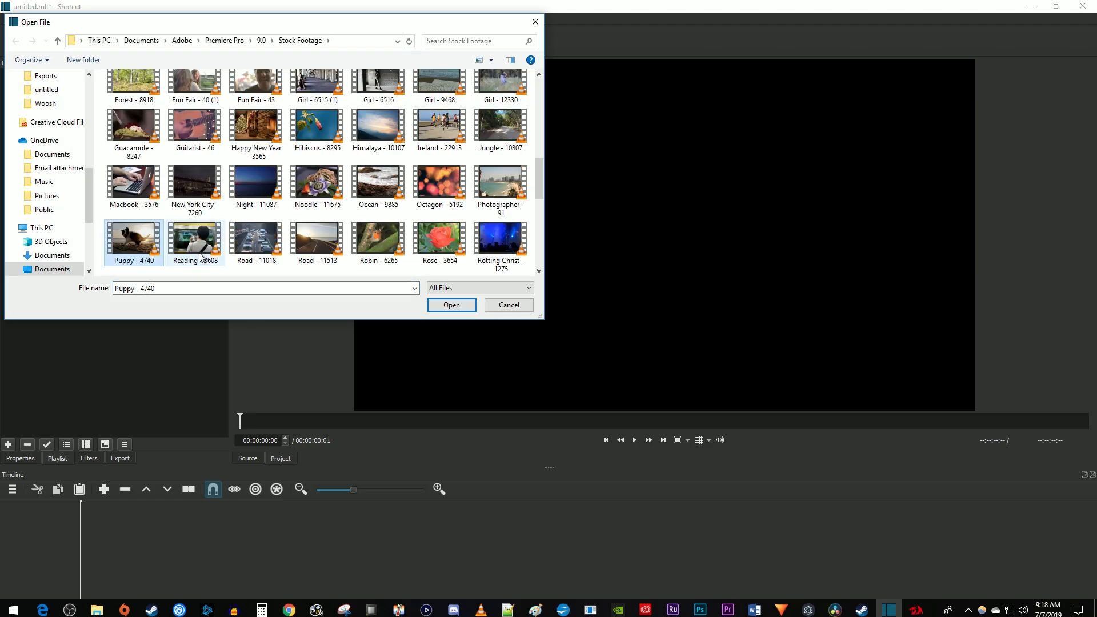
click(451, 305)
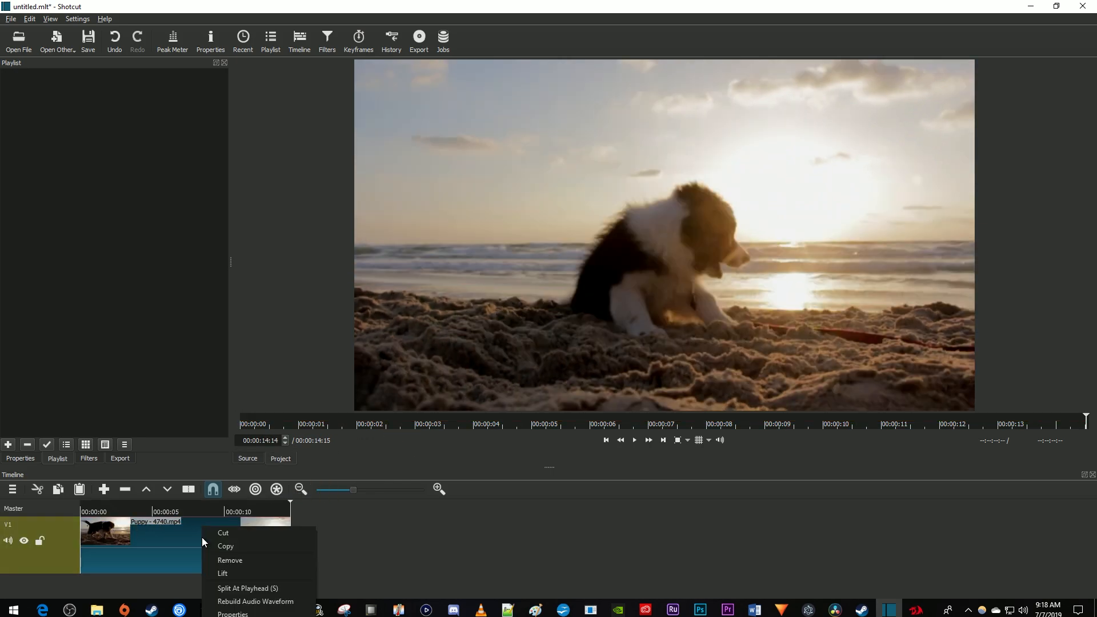
mouse_move(233, 614)
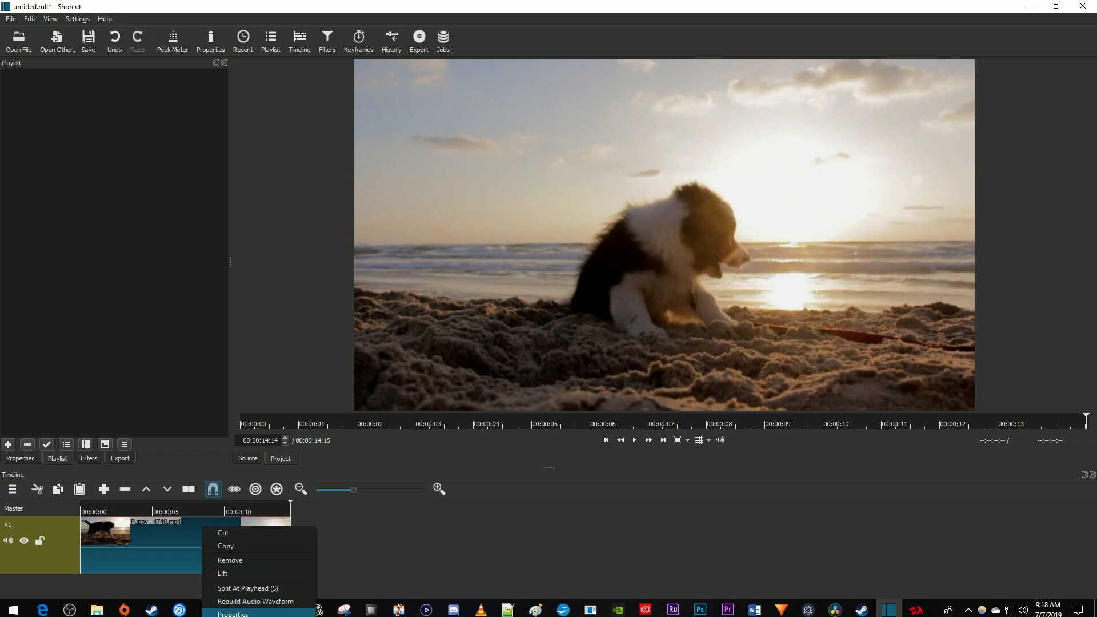
Set the clip's Speed to 5x in Properties, shrinking it to about two seconds.
click(232, 614)
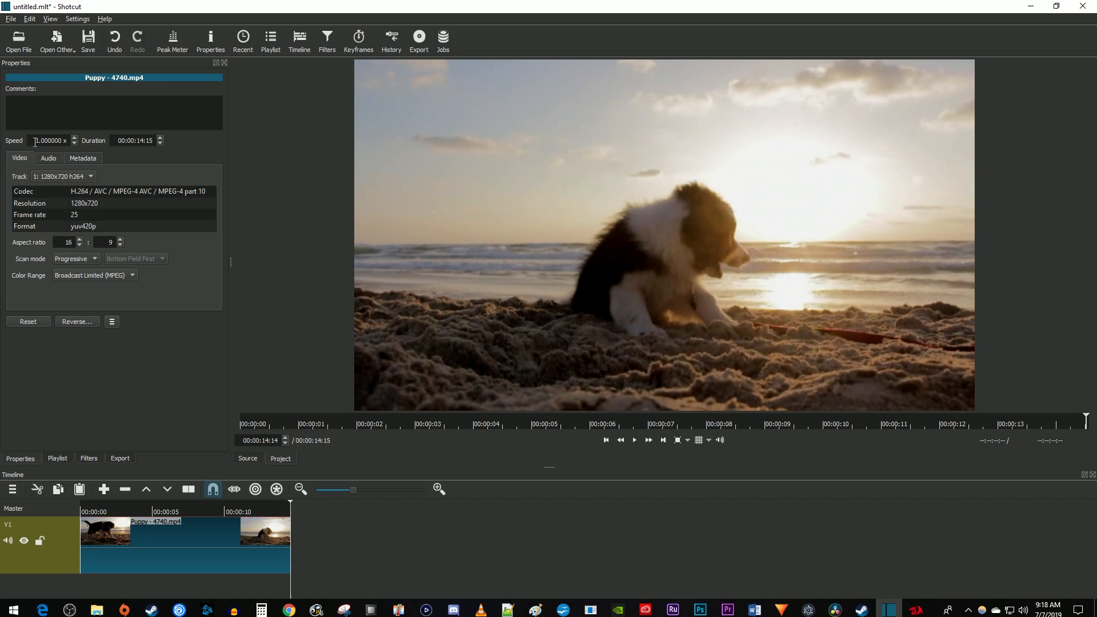
click(49, 140)
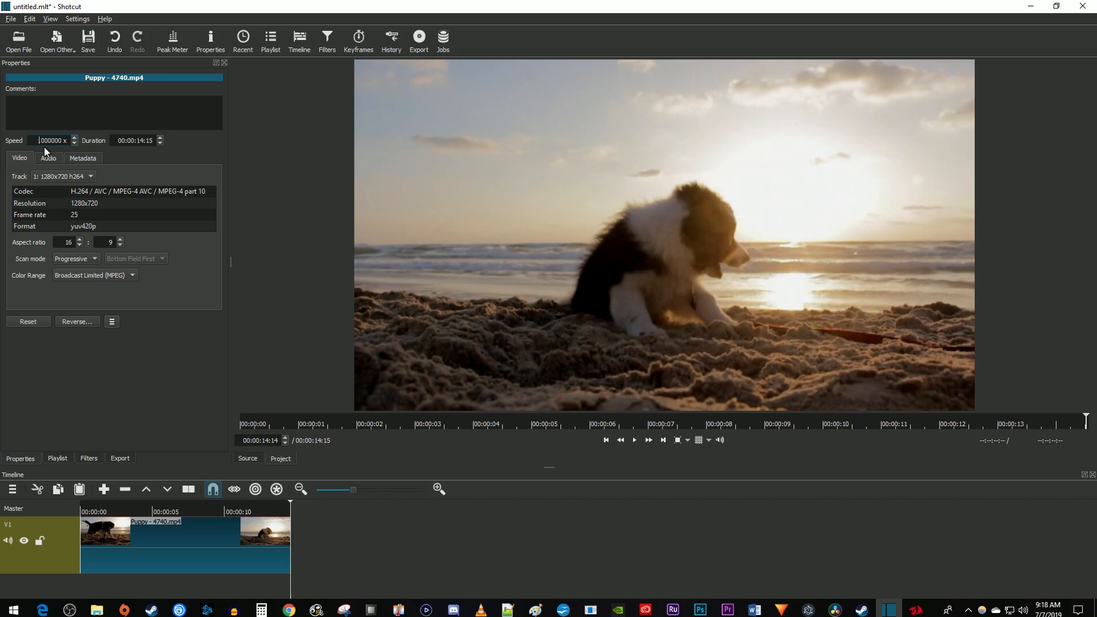
text(5.)
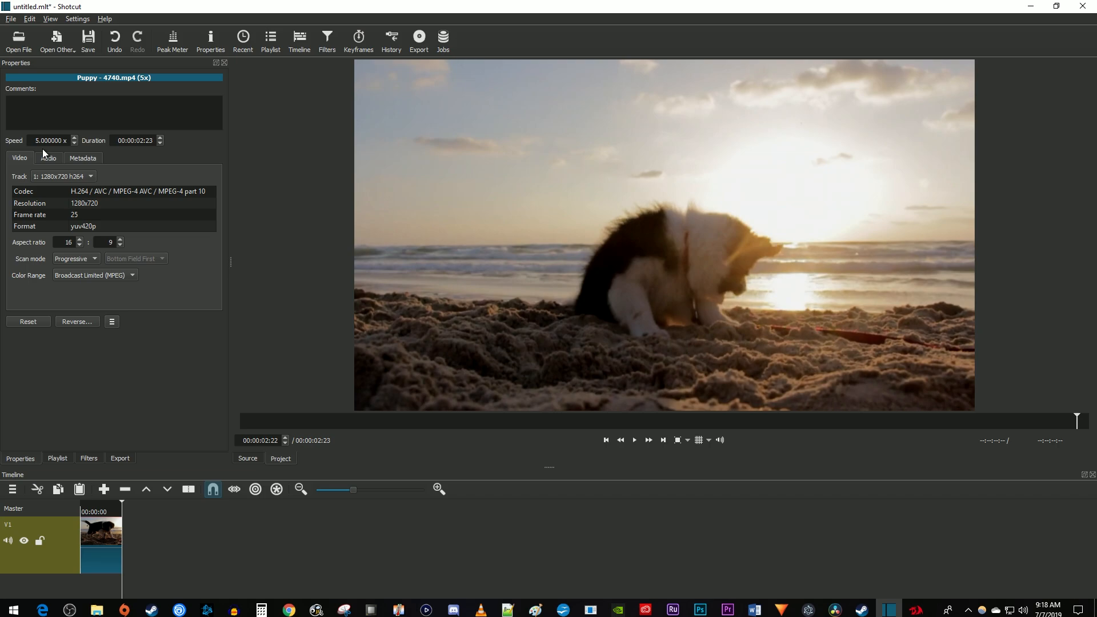
click(633, 439)
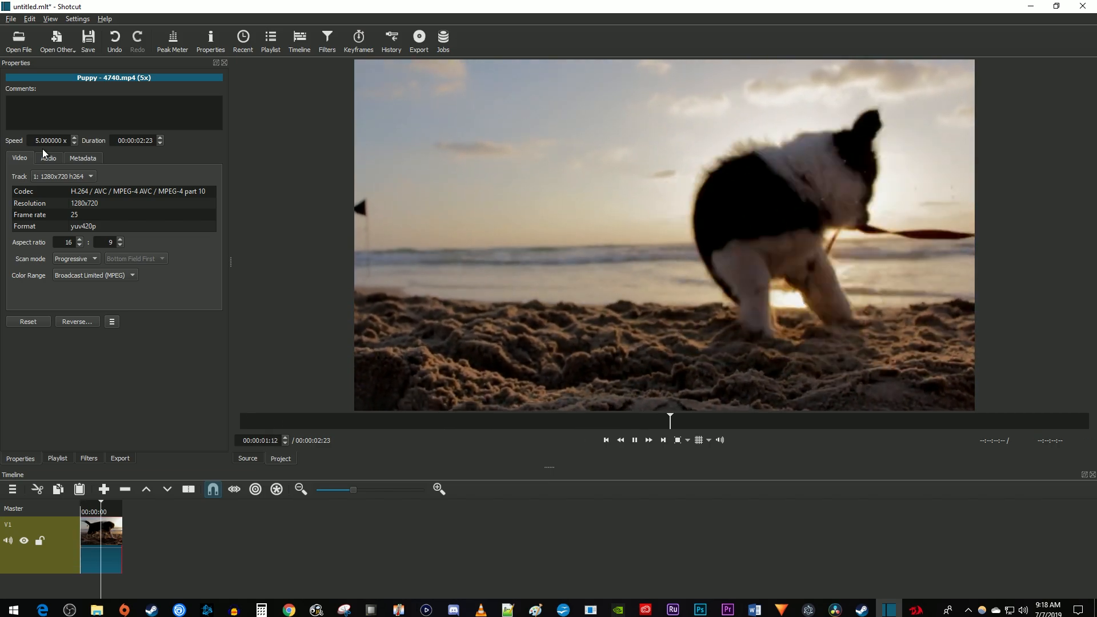
click(633, 439)
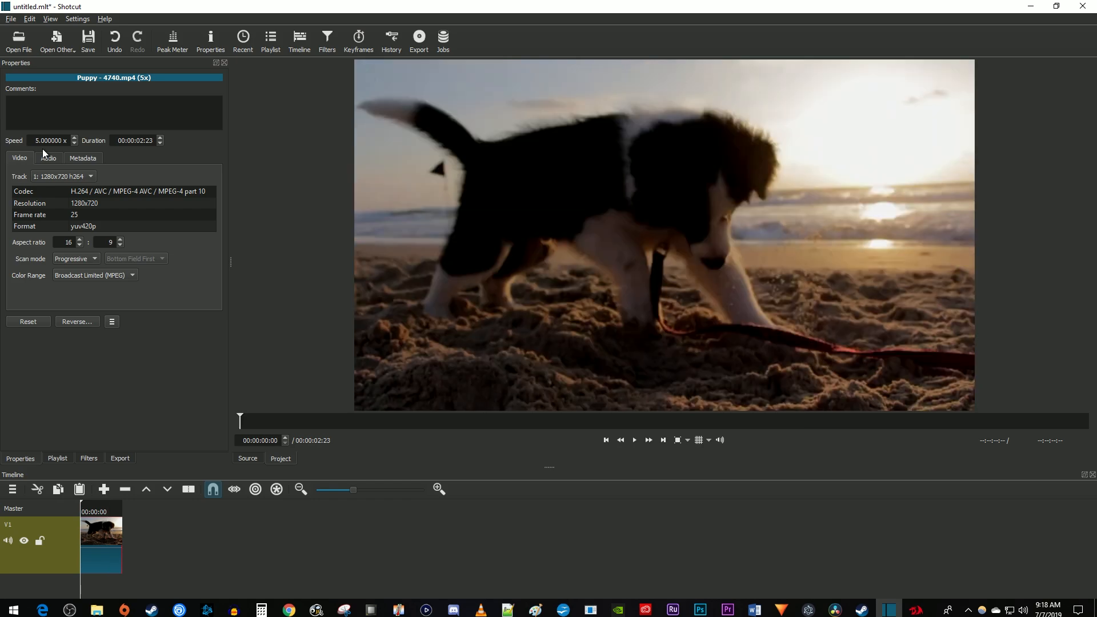
click(49, 141)
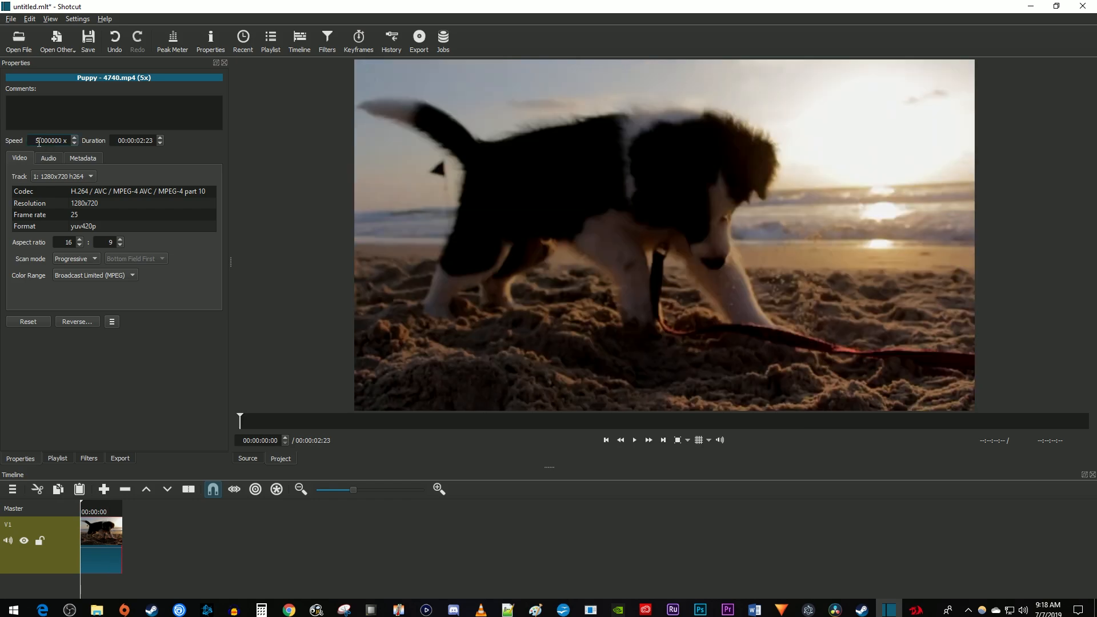